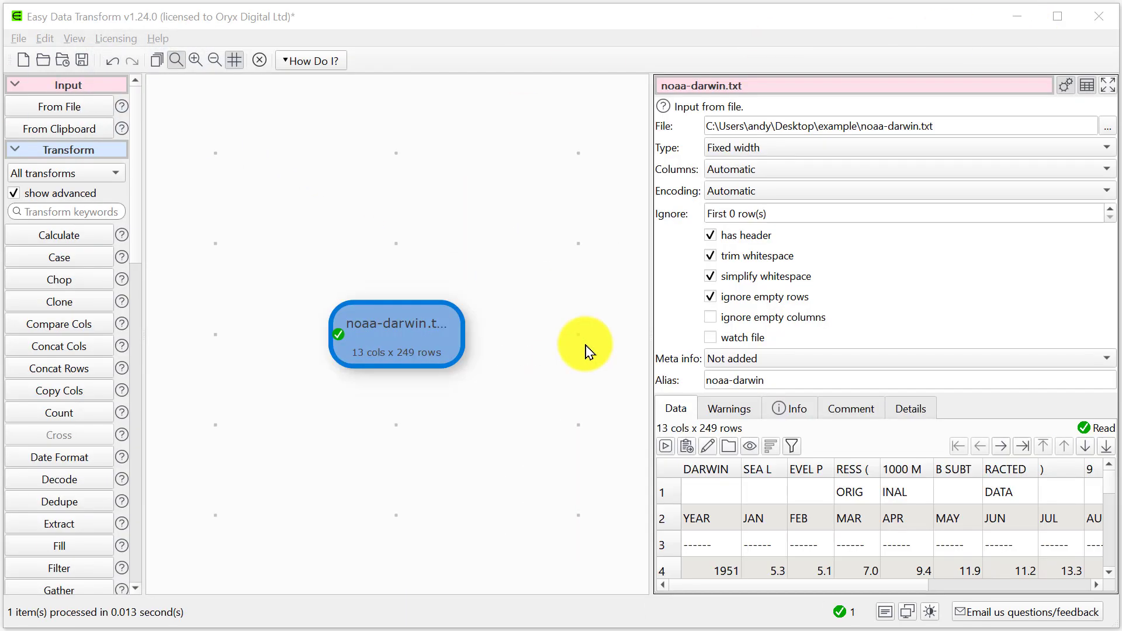
mouse_move(776, 177)
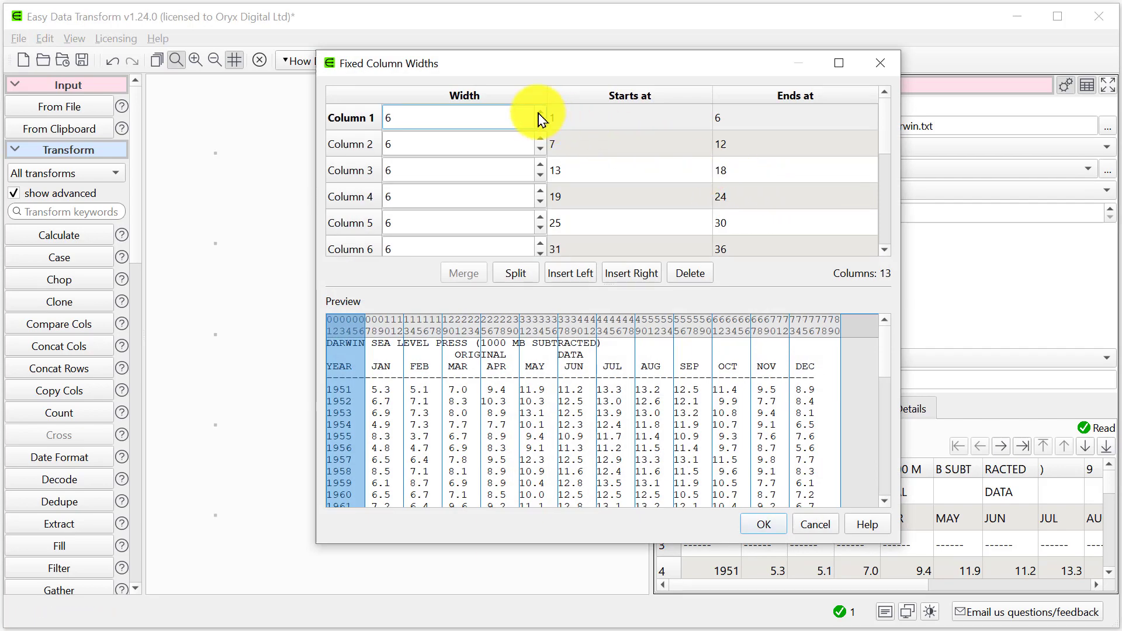
Raise the first fixed column width to 7, then set it back to 6.
left_click(539, 112)
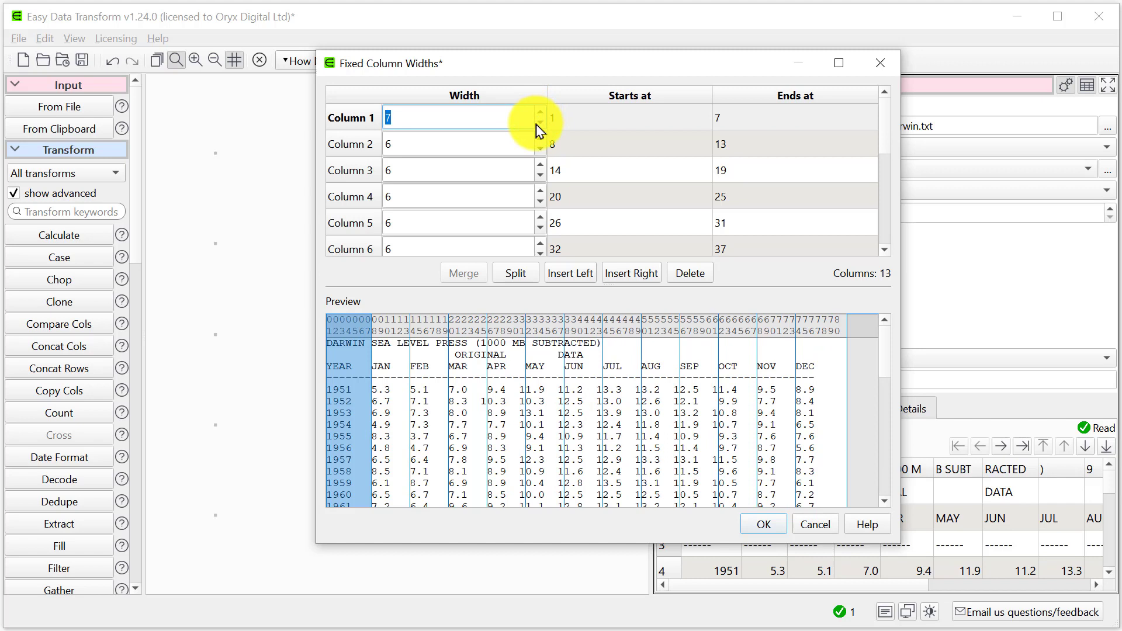
left_click(539, 121)
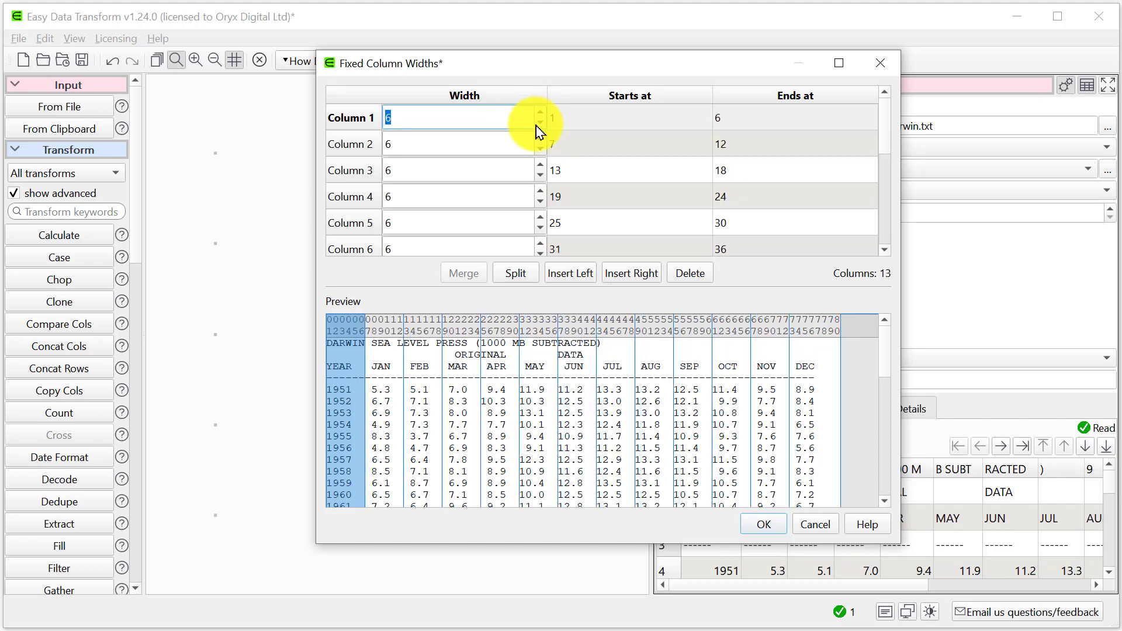
mouse_move(579, 184)
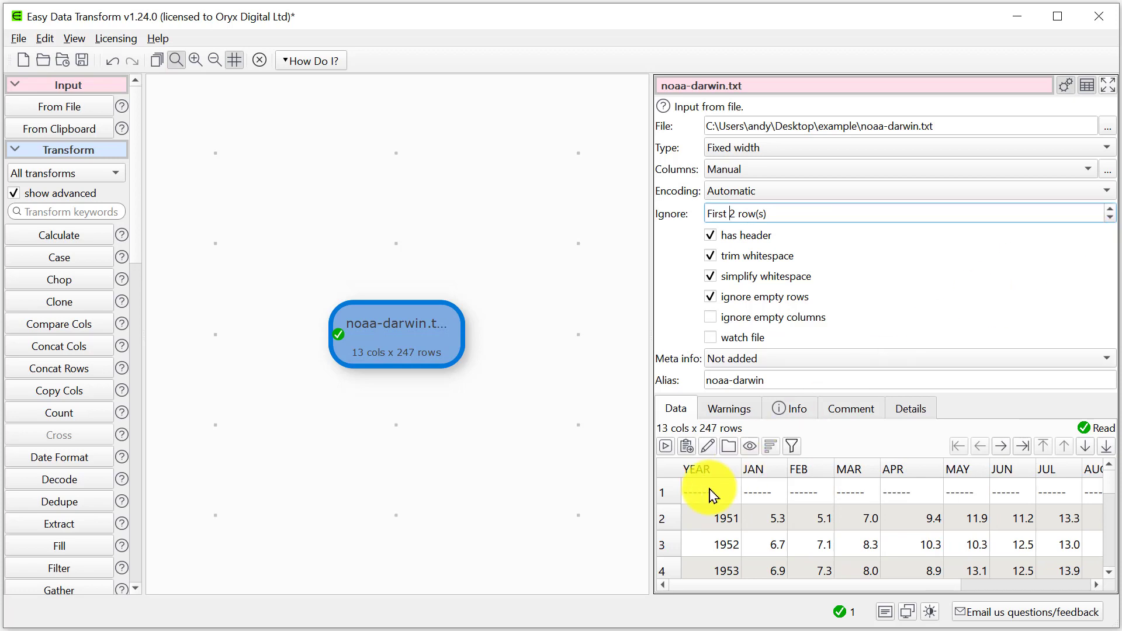
mouse_move(65, 568)
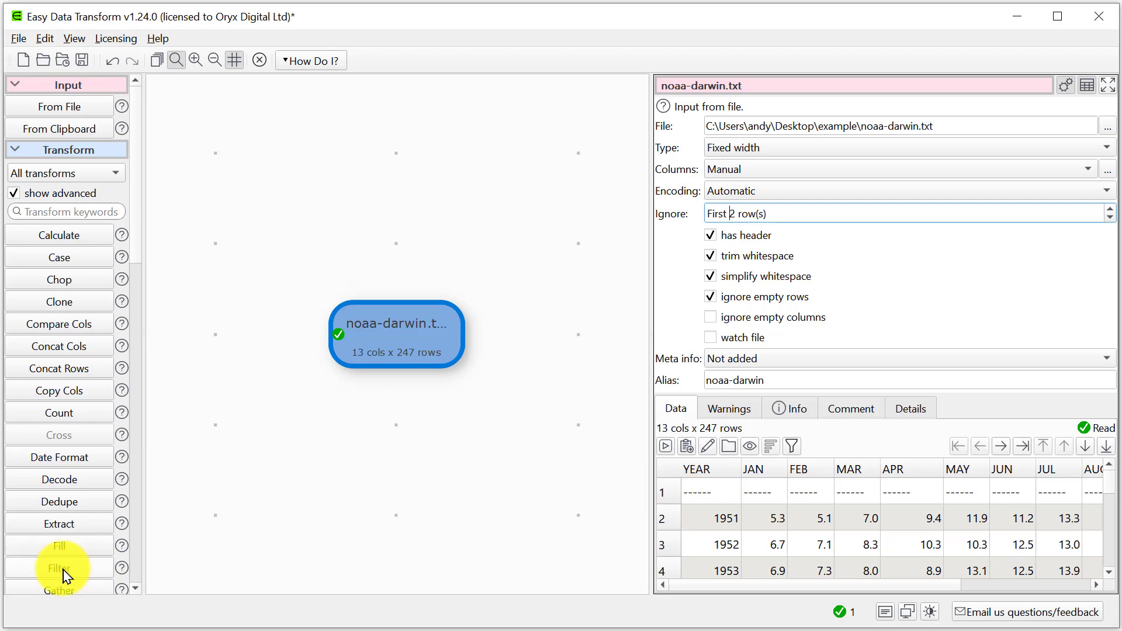
Add a Filter after the Darwin input that removes rows based on the YEAR column.
left_click(58, 567)
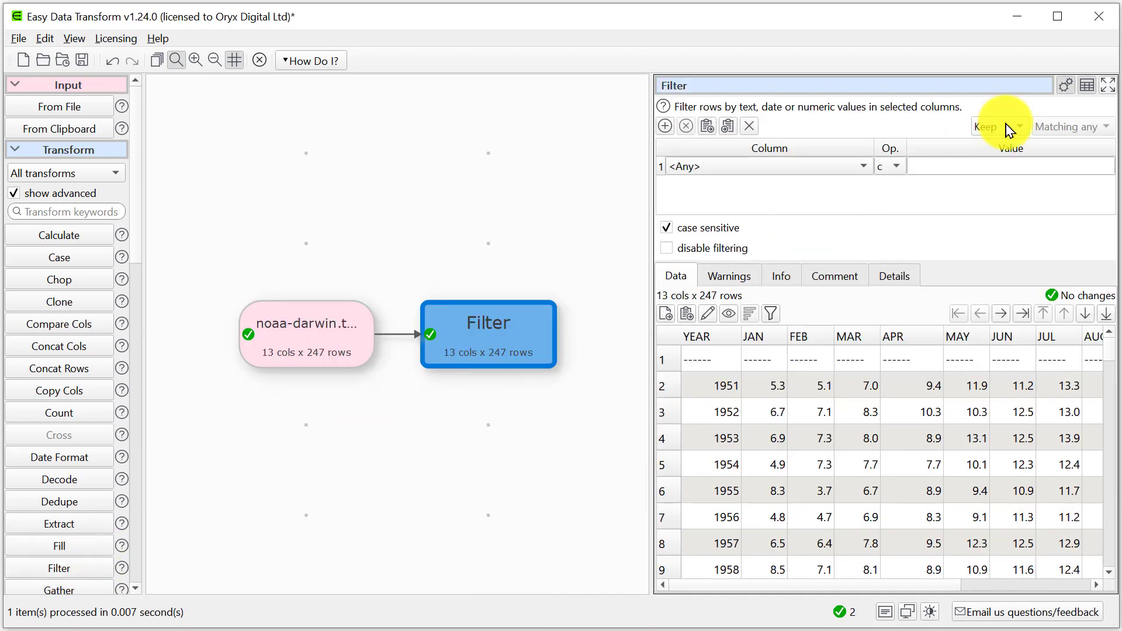
left_click(994, 126)
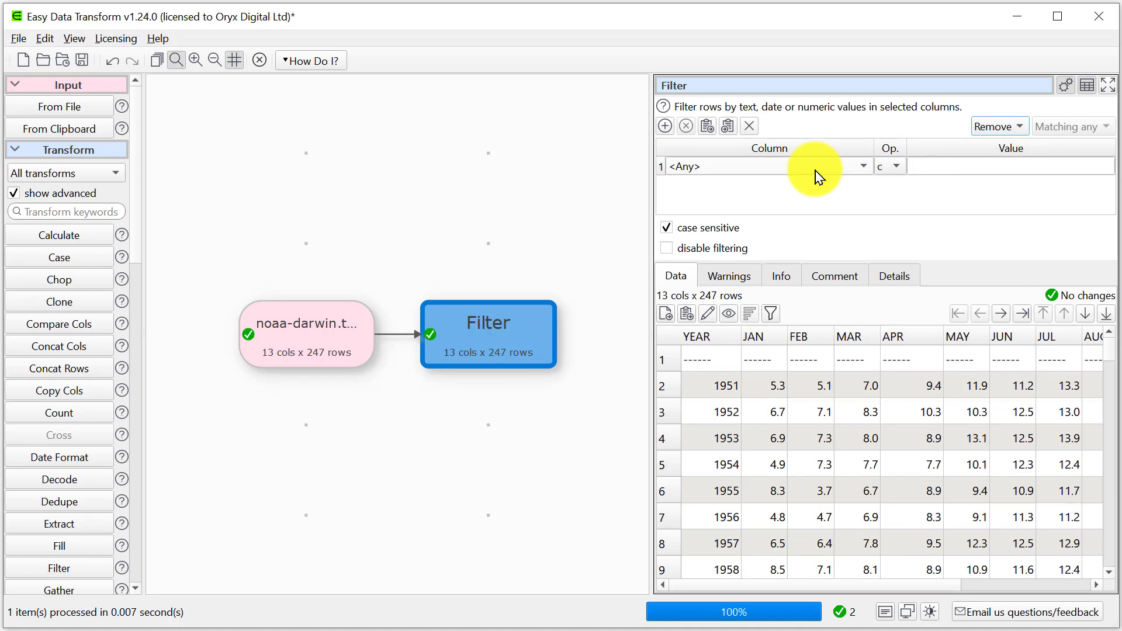
left_click(762, 166)
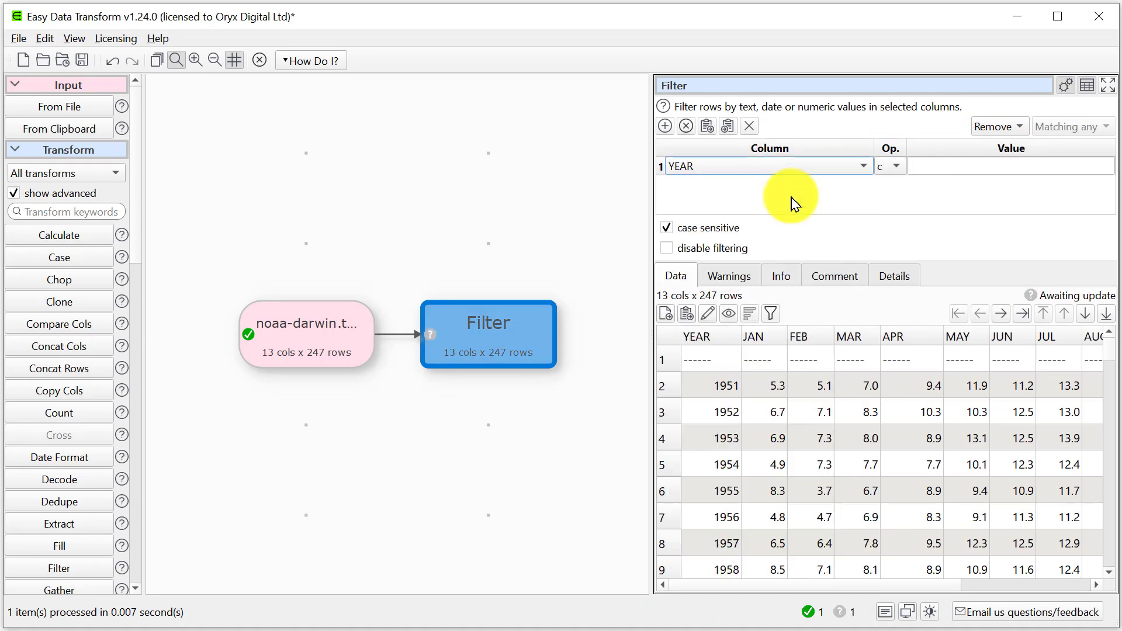
left_click(1011, 166)
type("---")
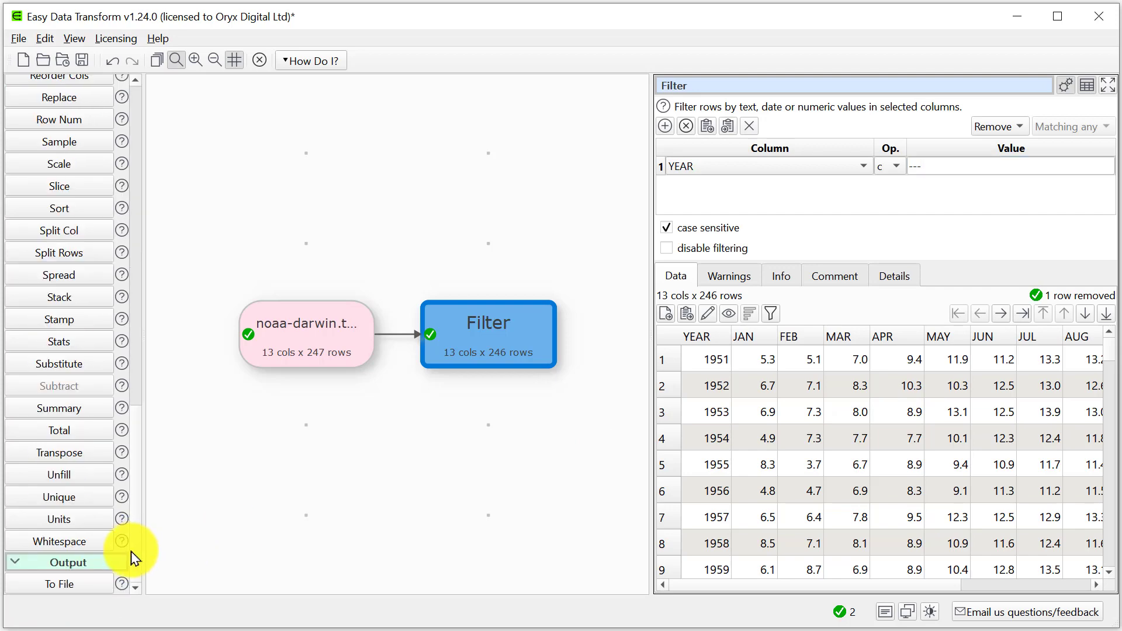
Add a file output after the filter and save it as output.csv.
left_click(60, 584)
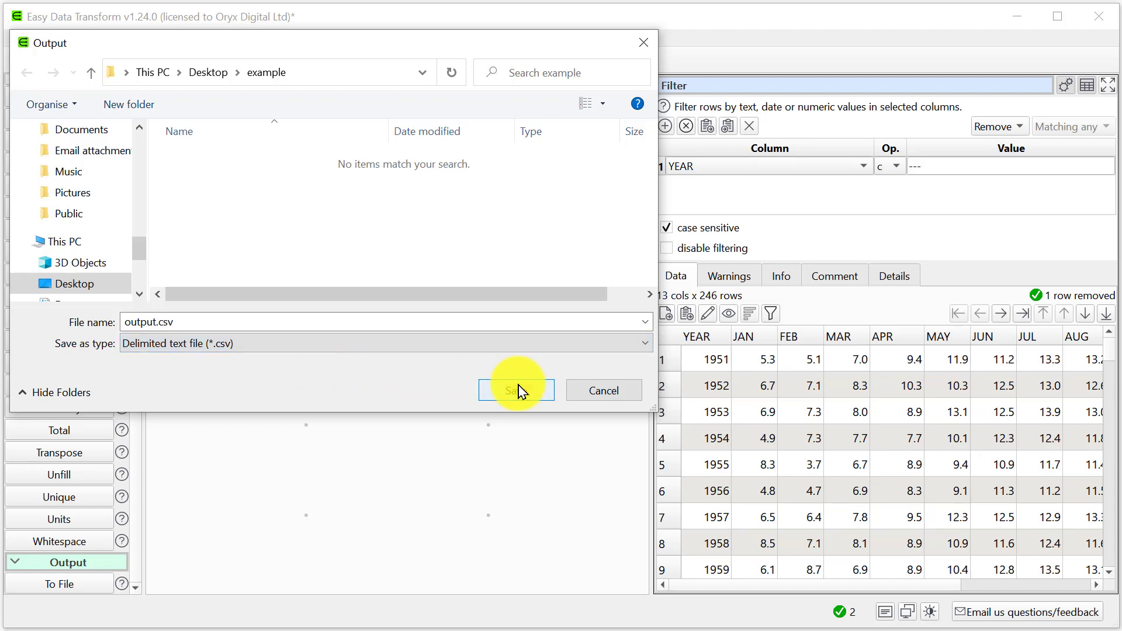
left_click(515, 390)
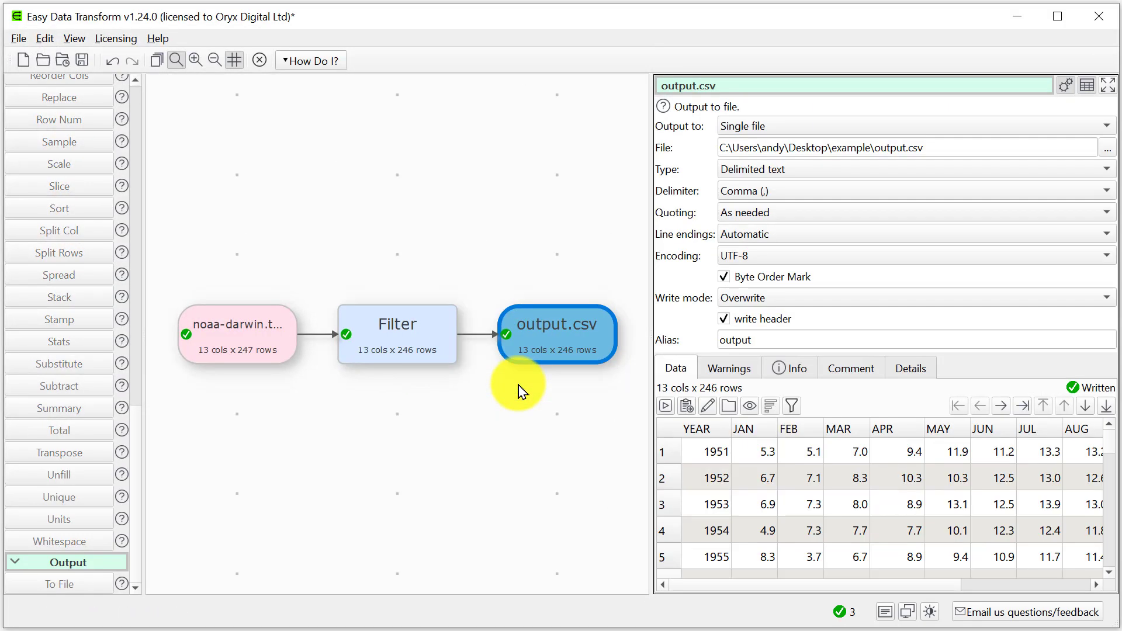
mouse_move(838, 182)
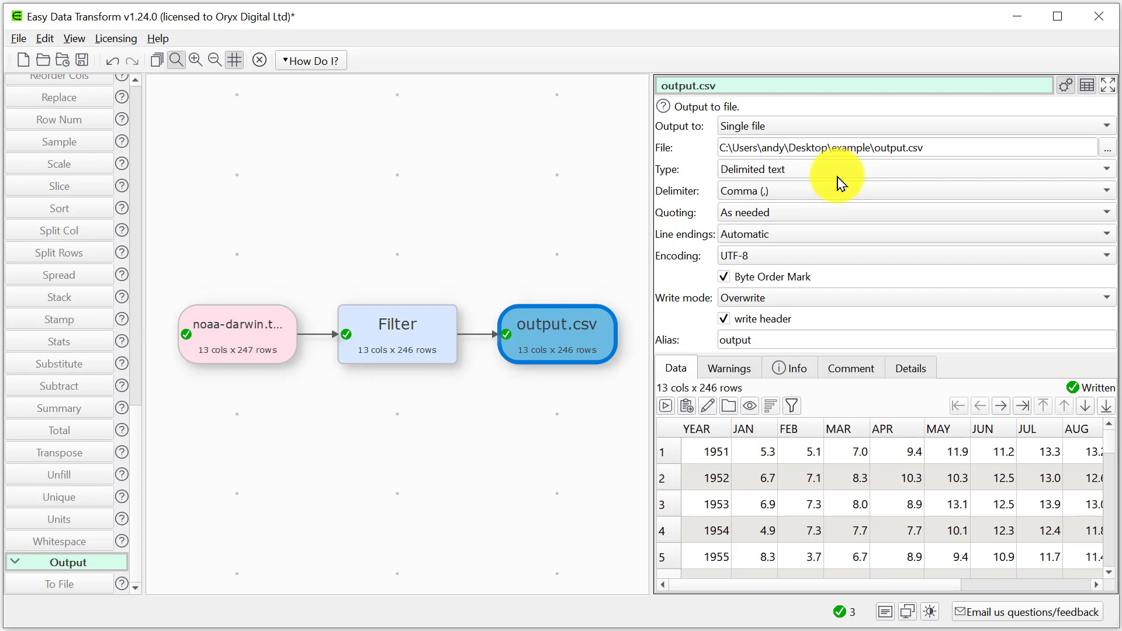
mouse_move(828, 217)
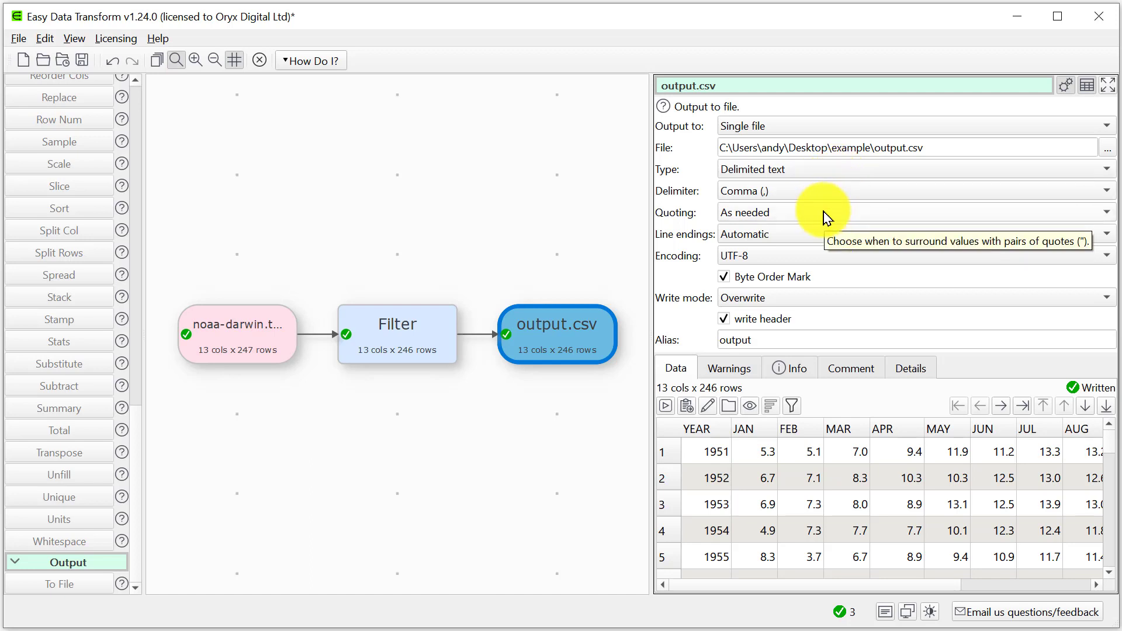
mouse_move(812, 260)
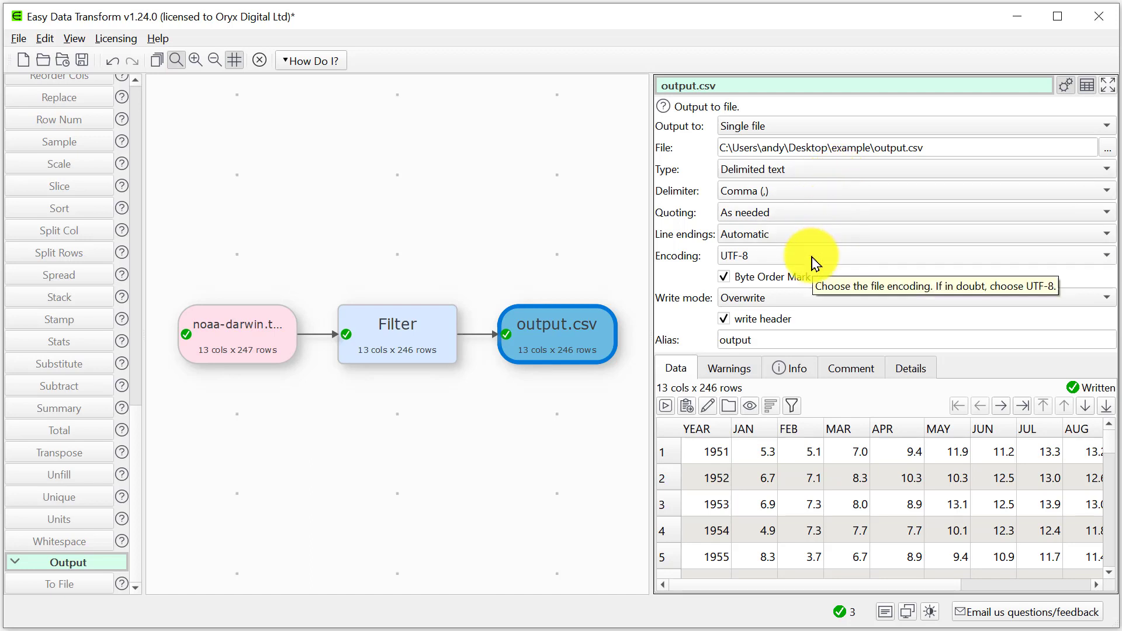
mouse_move(777, 304)
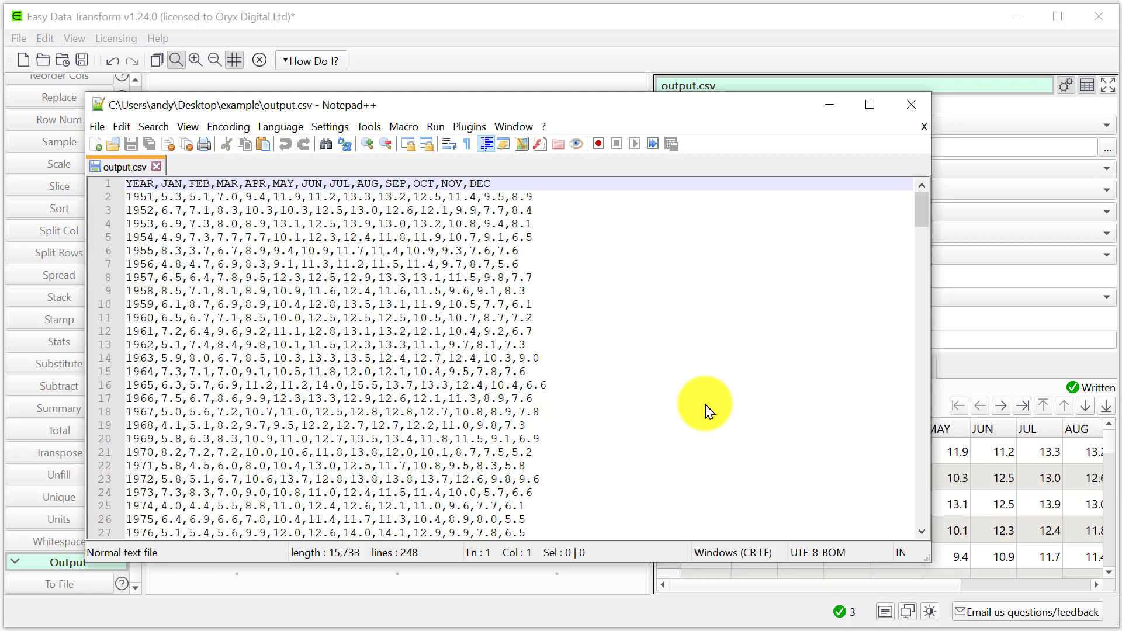
mouse_move(911, 104)
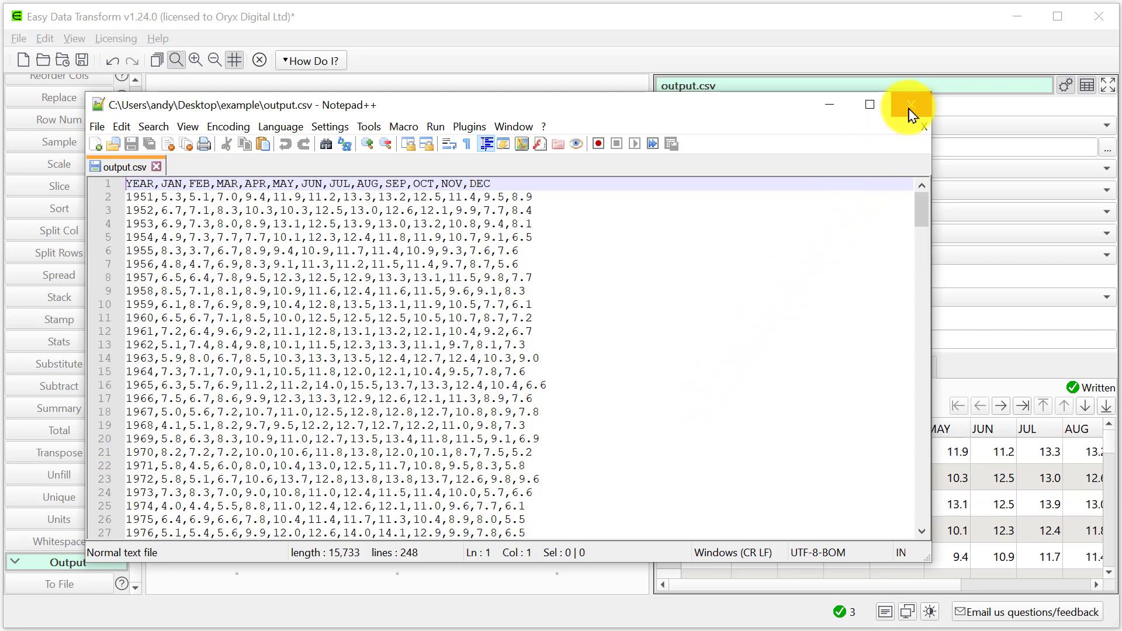
Close the comma-separated output.csv in Notepad++.
left_click(911, 106)
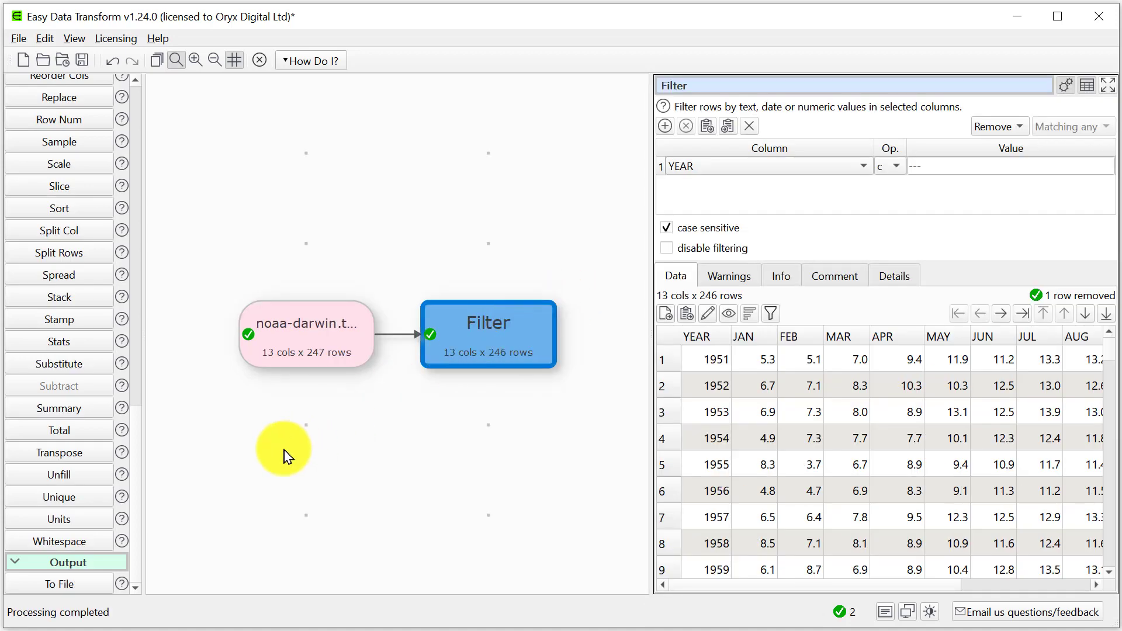
mouse_move(102, 587)
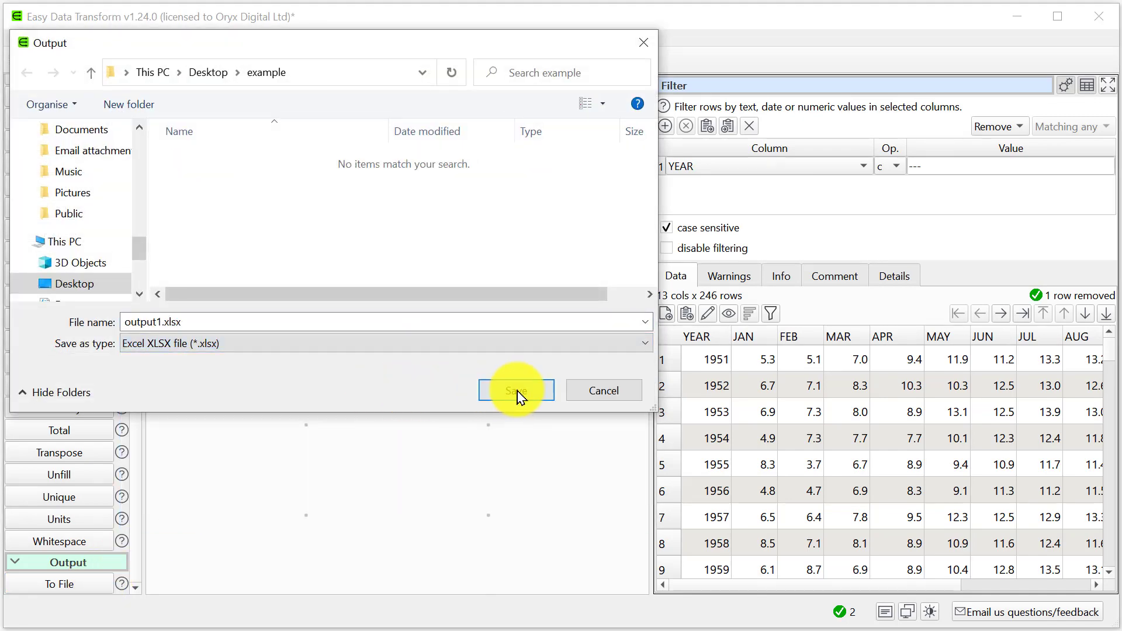
Save the filtered output as an Excel workbook named output1.xlsx.
left_click(514, 389)
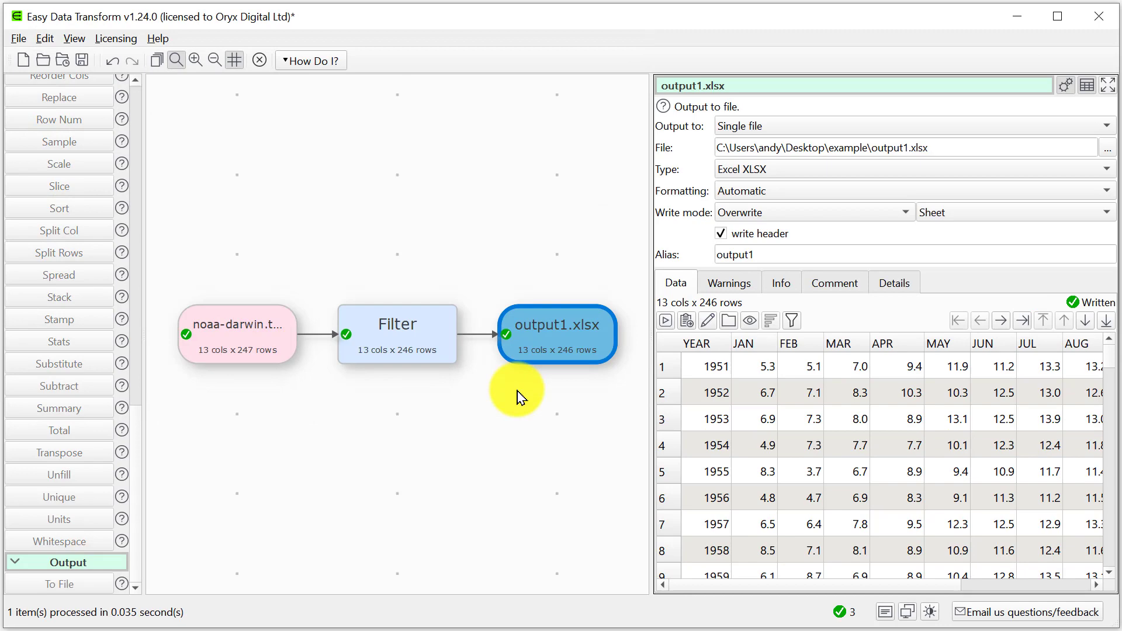
mouse_move(617, 361)
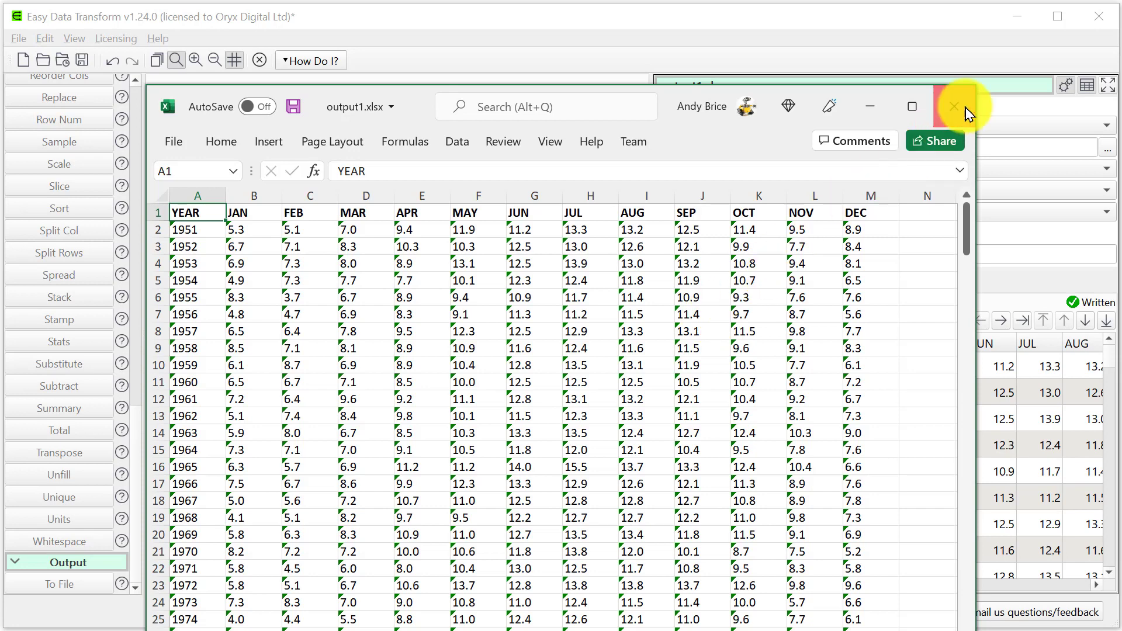
Close the output1.xlsx workbook in Excel.
left_click(953, 106)
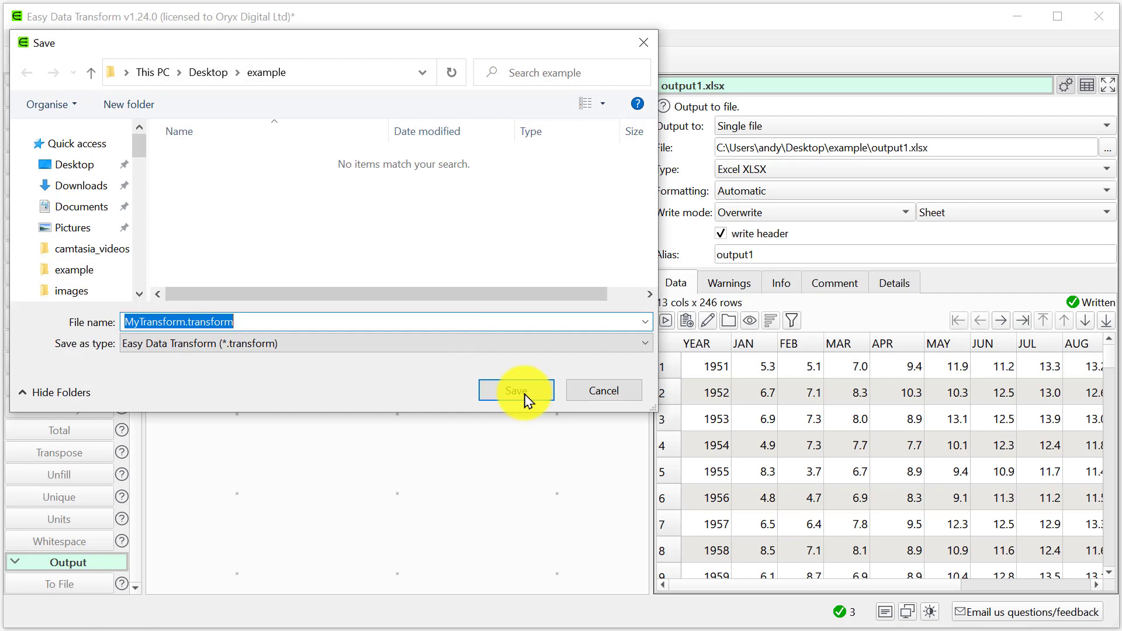
Save the transform as MyTransform.transform and bring up batch processing.
left_click(516, 390)
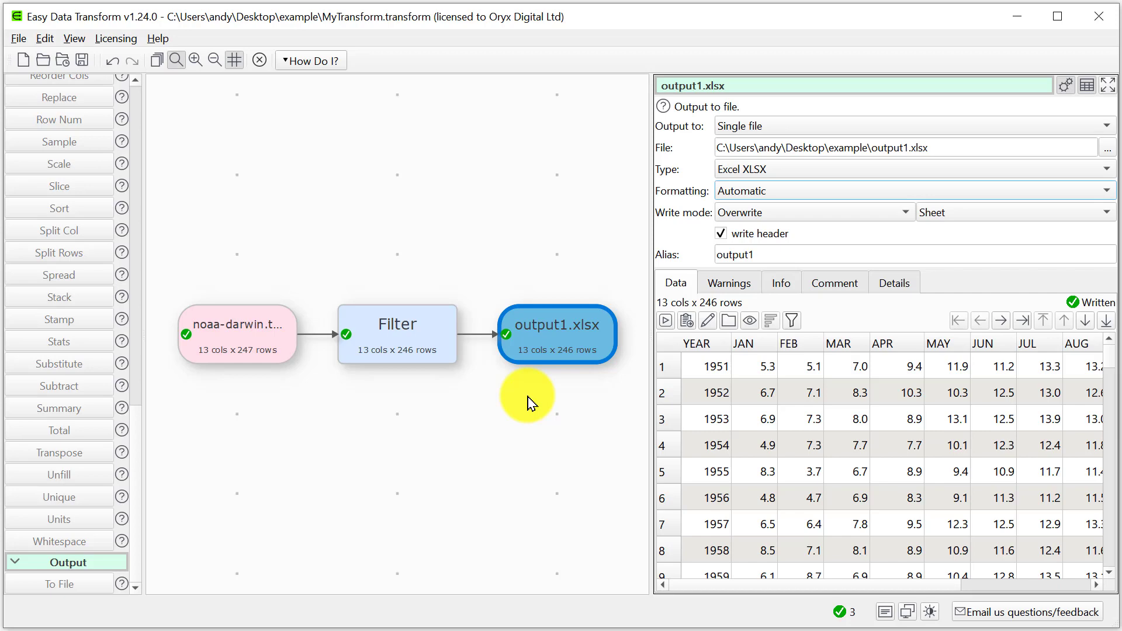
mouse_move(523, 395)
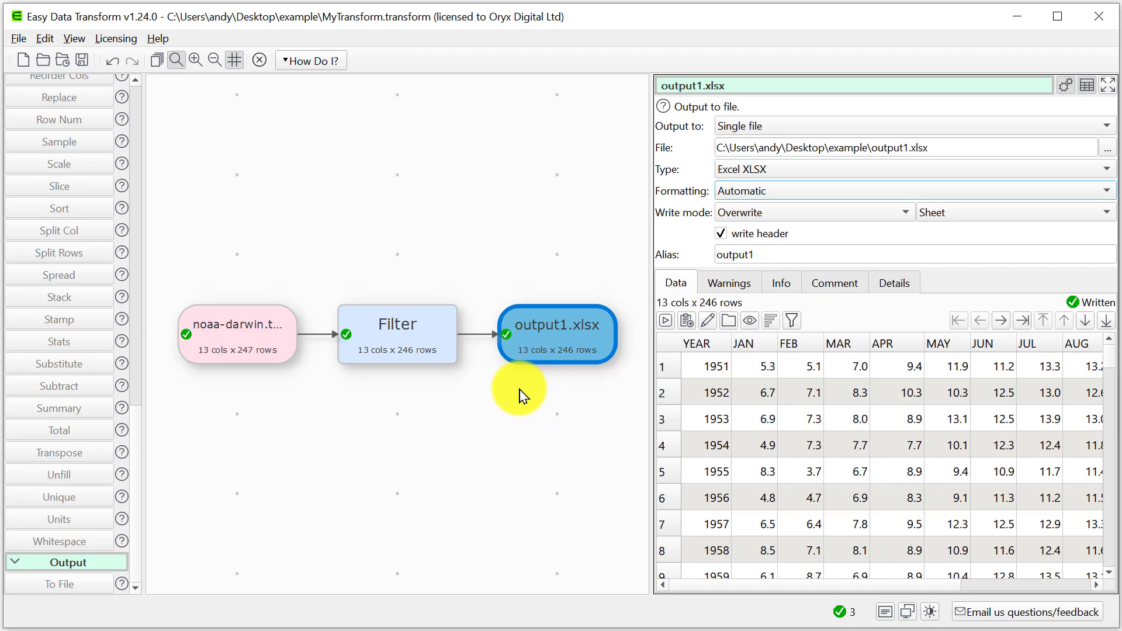
left_click(156, 60)
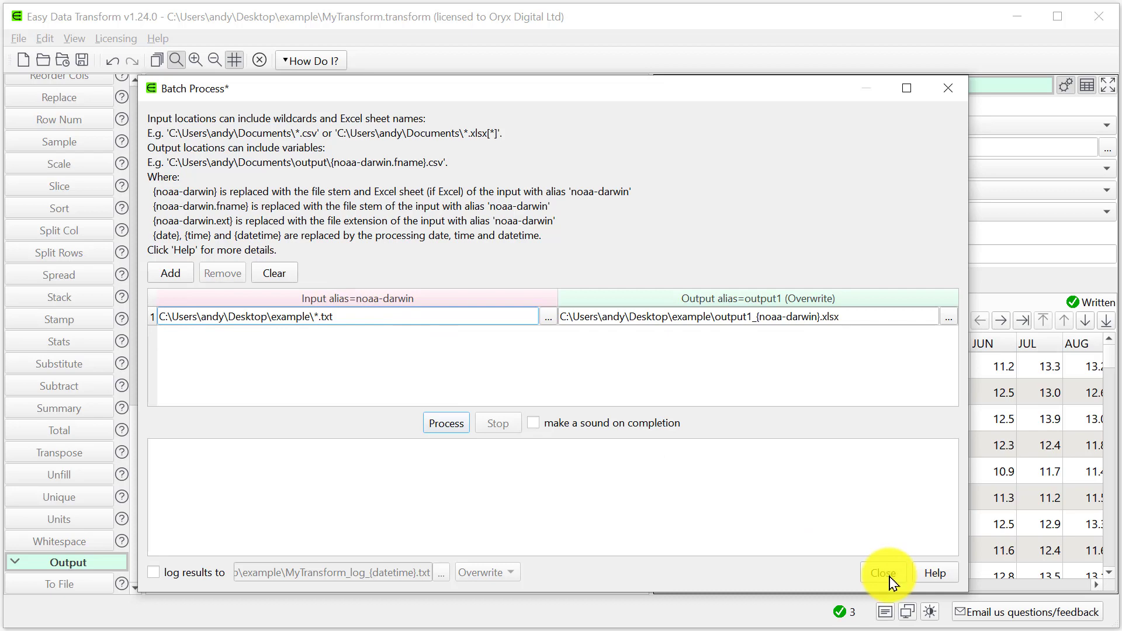
left_click(884, 573)
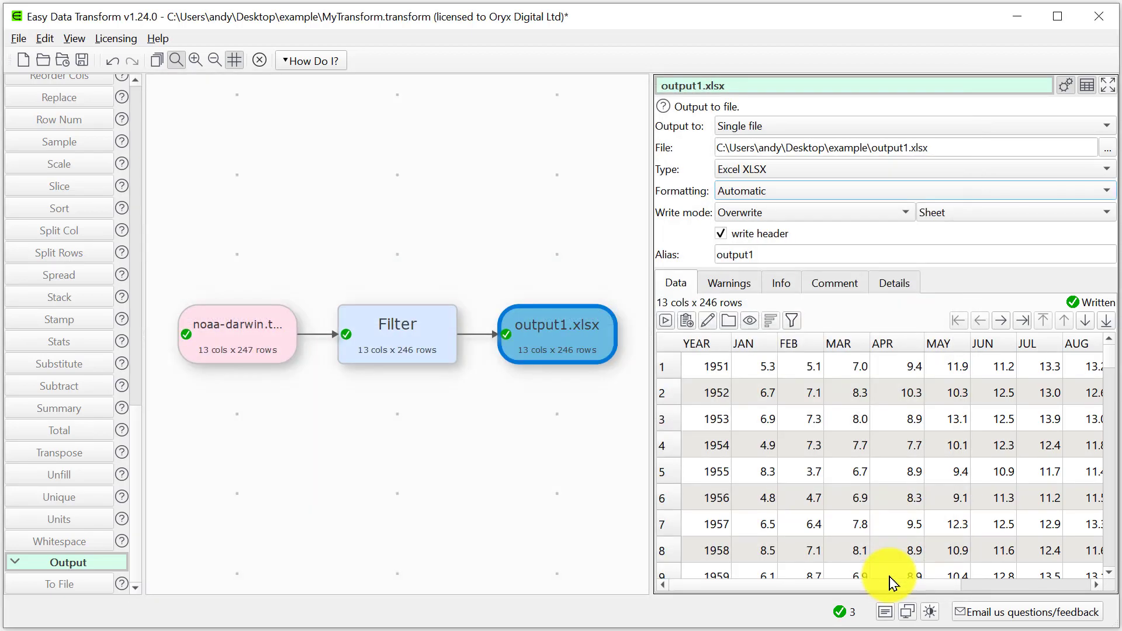